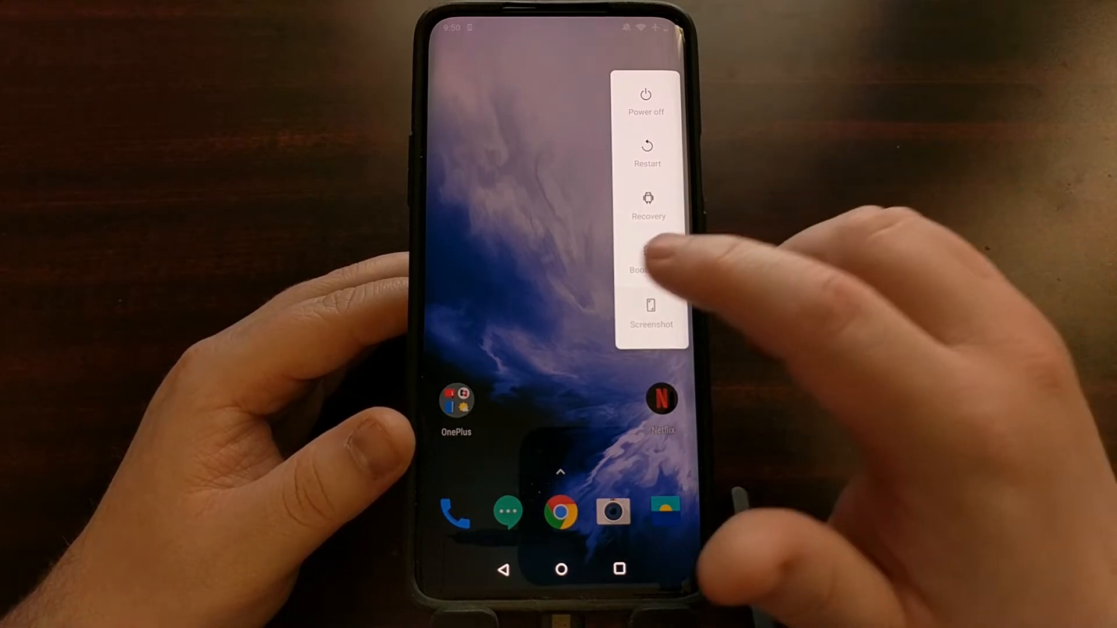
# Restart the OnePlus phone into bootloader mode from the power menu.
pyautogui.click(645, 264)
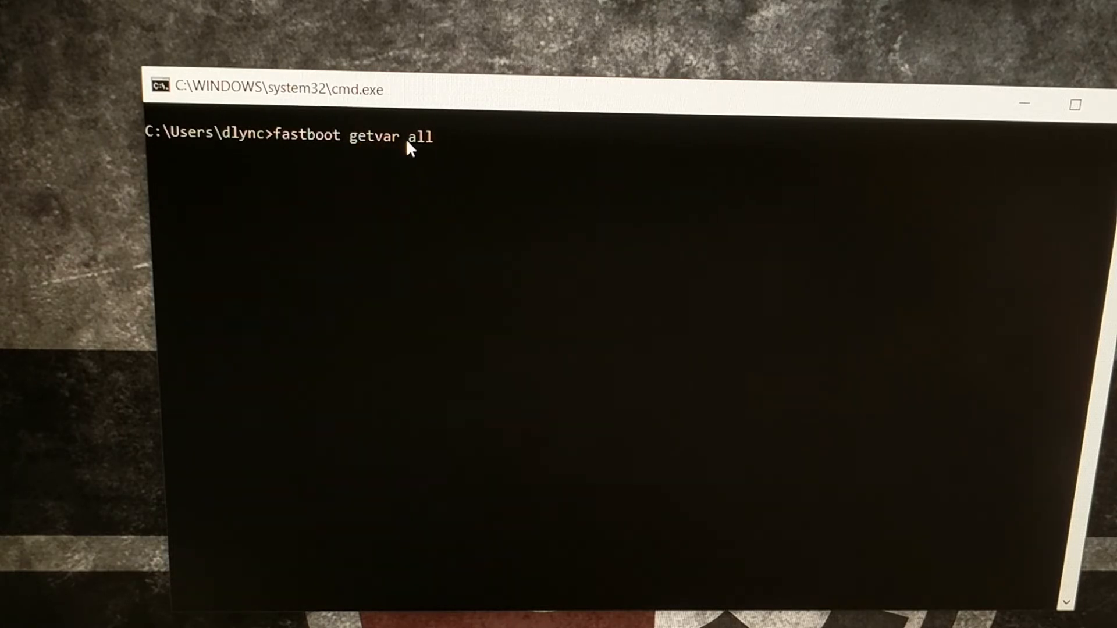
# Run 'fastboot getvar all' to list the phone's bootloader variables.
pyautogui.press('enter')
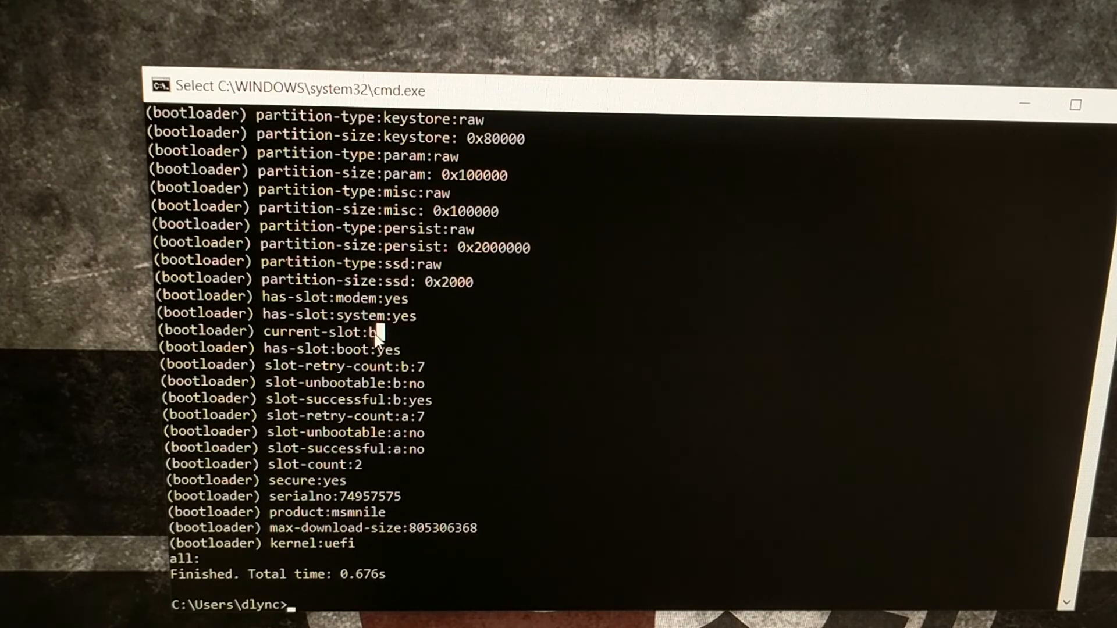
pyautogui.moveTo(420, 334)
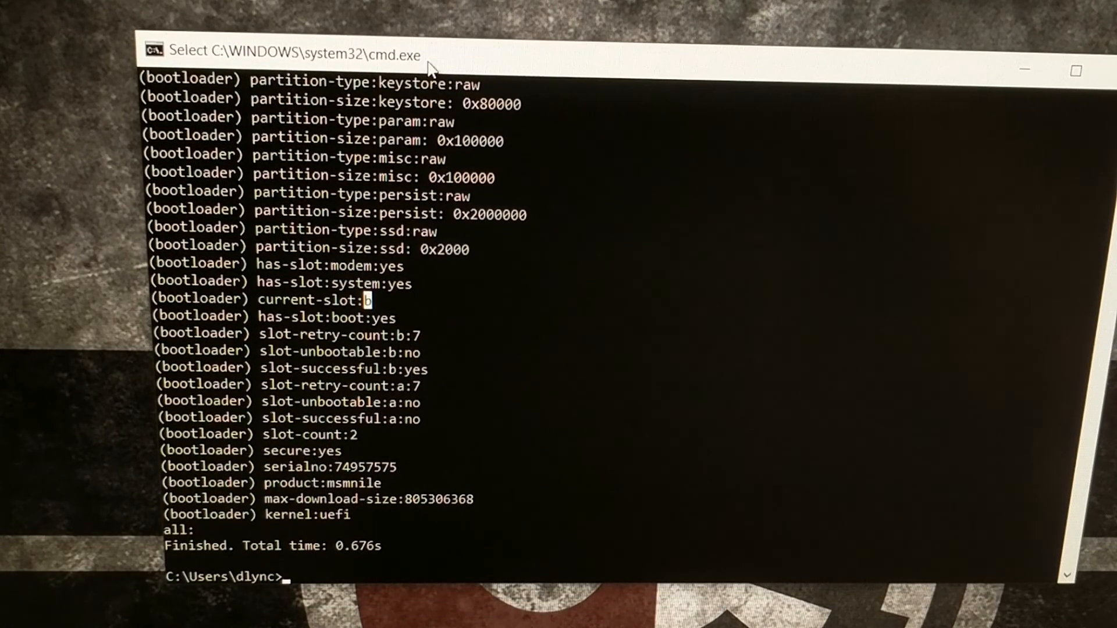
# Enter 'fastboot getvar all' again at the fresh prompt below the current-slot b output.
pyautogui.write('fastboot getvar all')
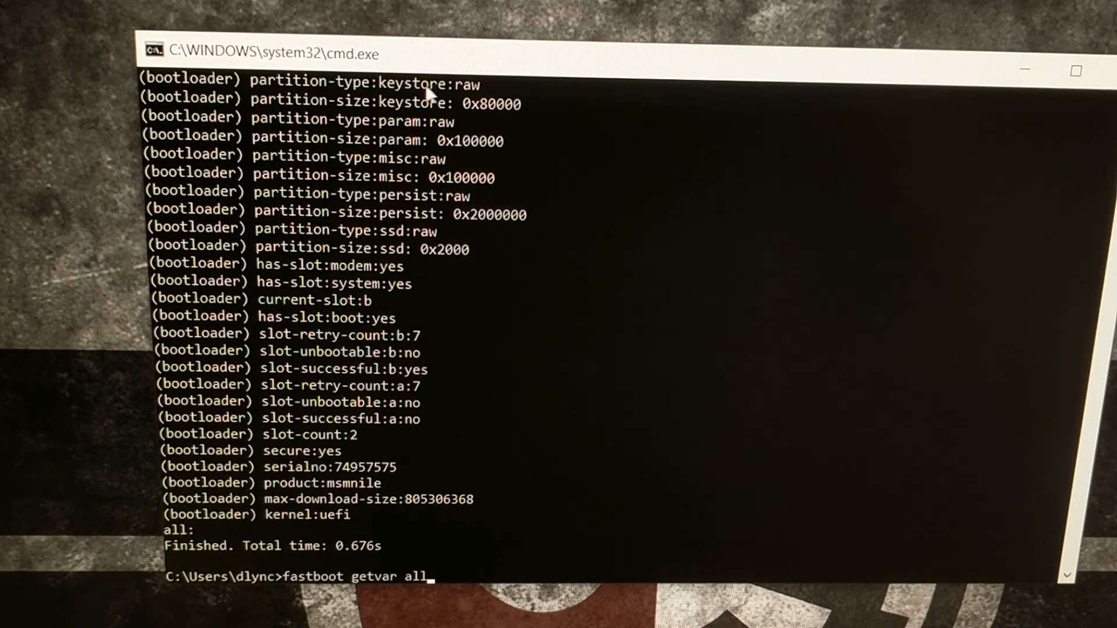